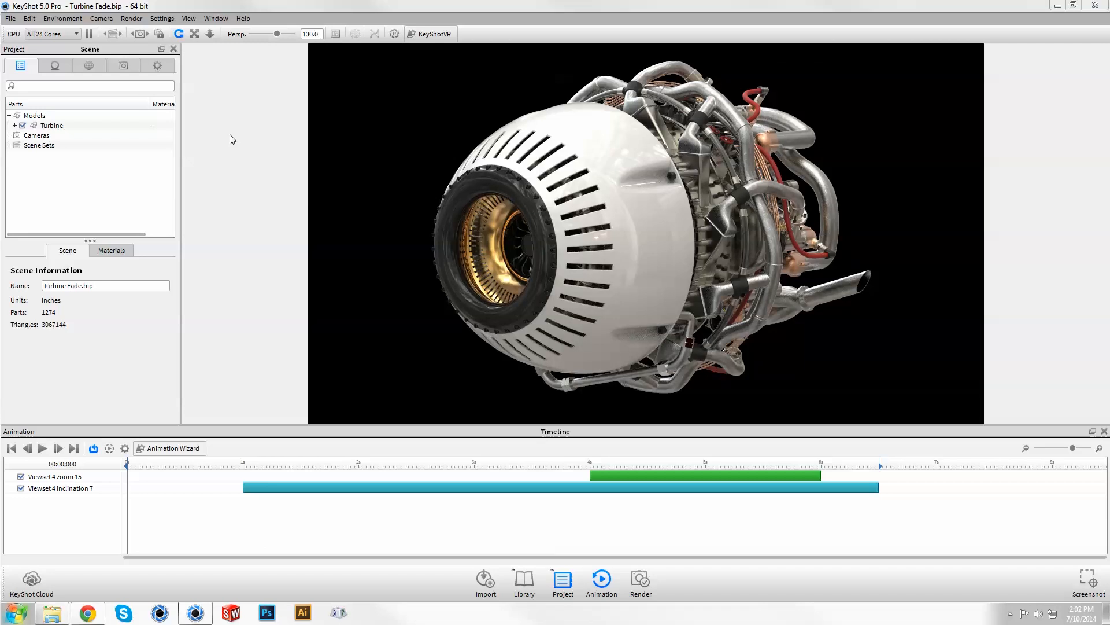
Step: Add a Fade animation to the Turbine model, fading from 100% to 0%
right_click(51, 125)
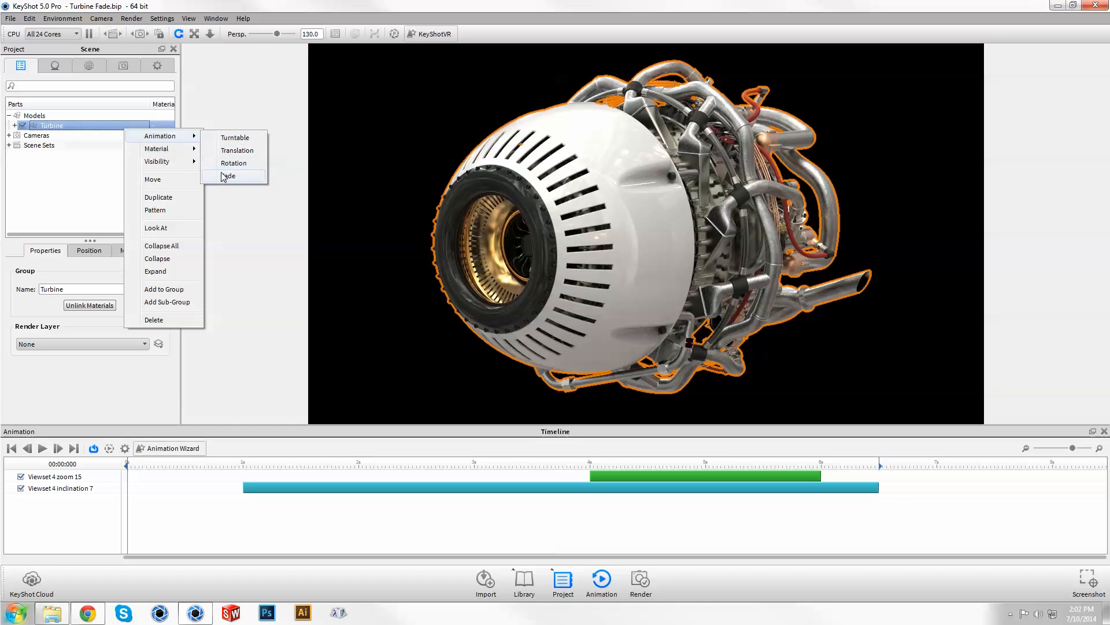
click(228, 176)
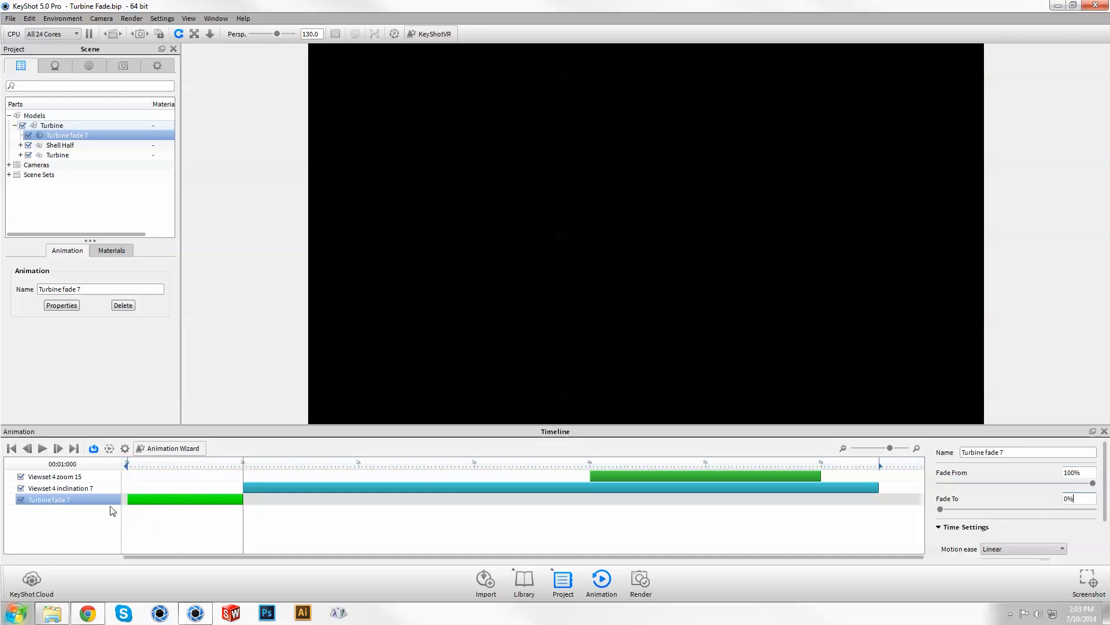
Step: Mirror the Turbine fade 7 animation on the timeline
right_click(48, 499)
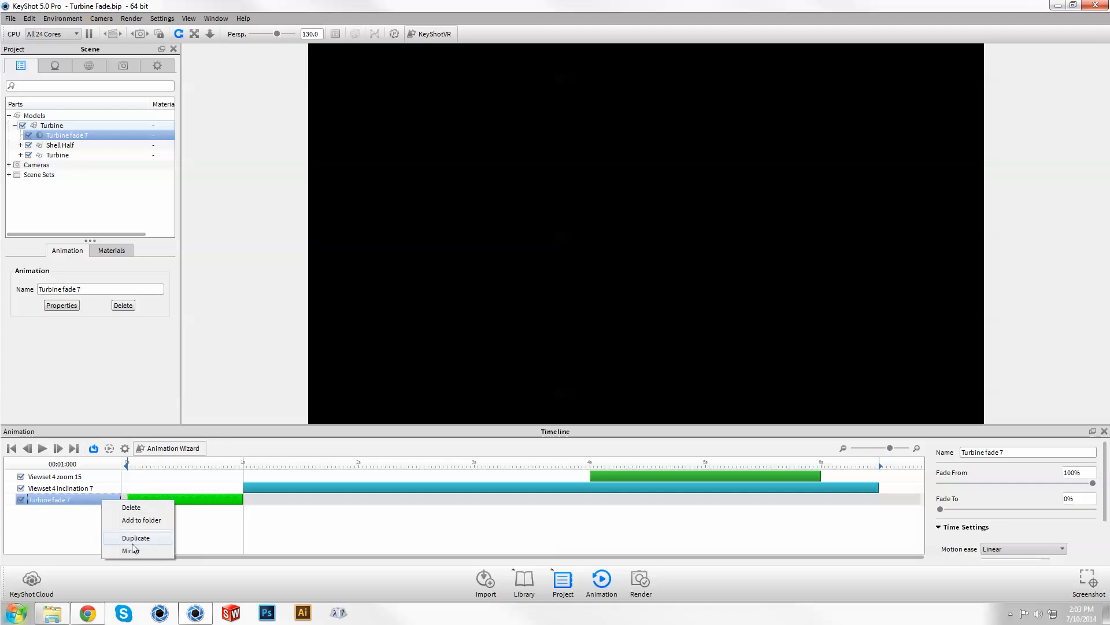
click(132, 551)
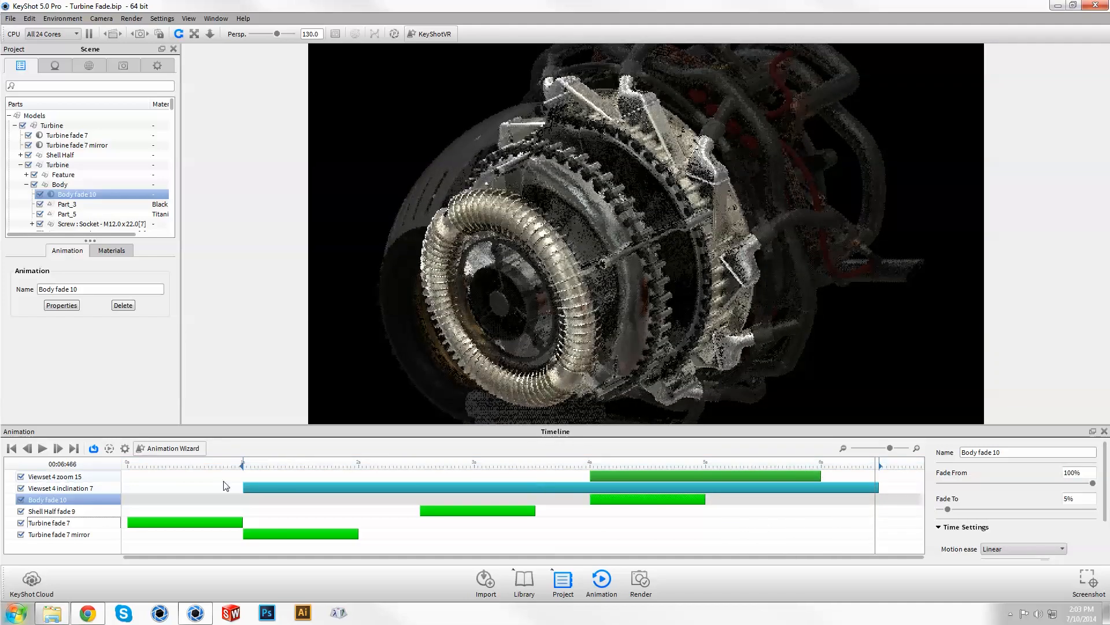
Step: Rewind the timeline to the start and play the fade animations in the viewport
click(41, 448)
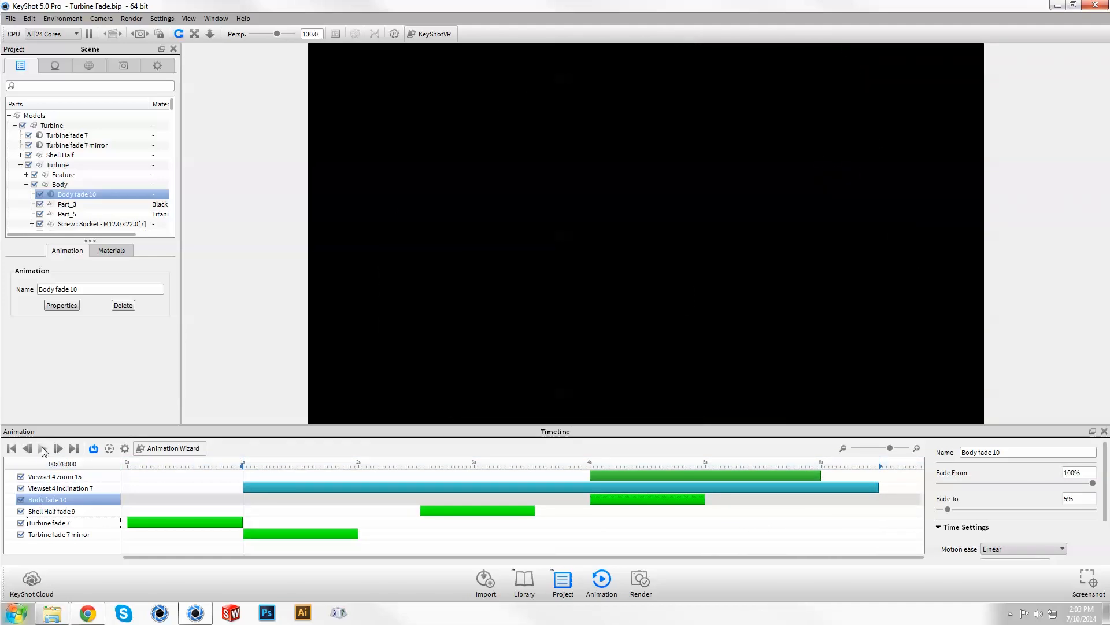
click(57, 448)
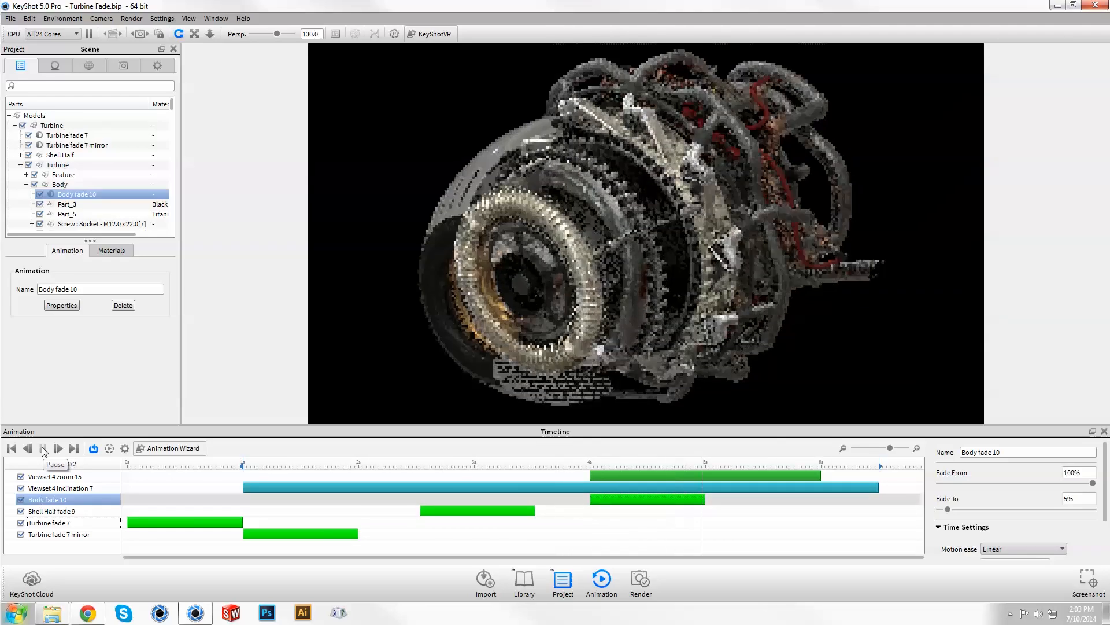
click(42, 447)
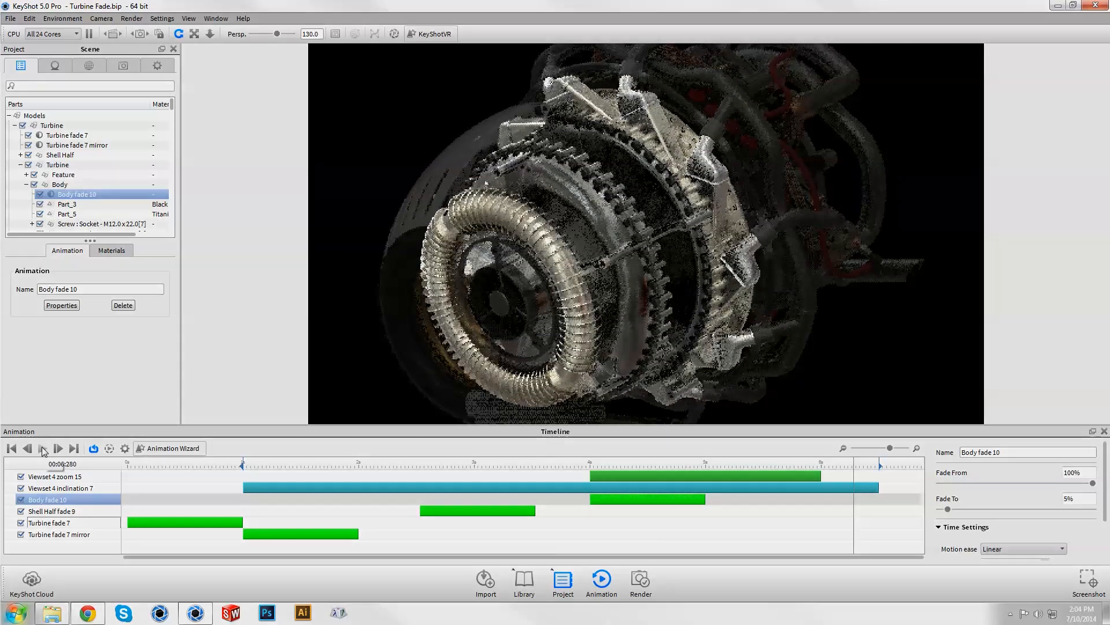